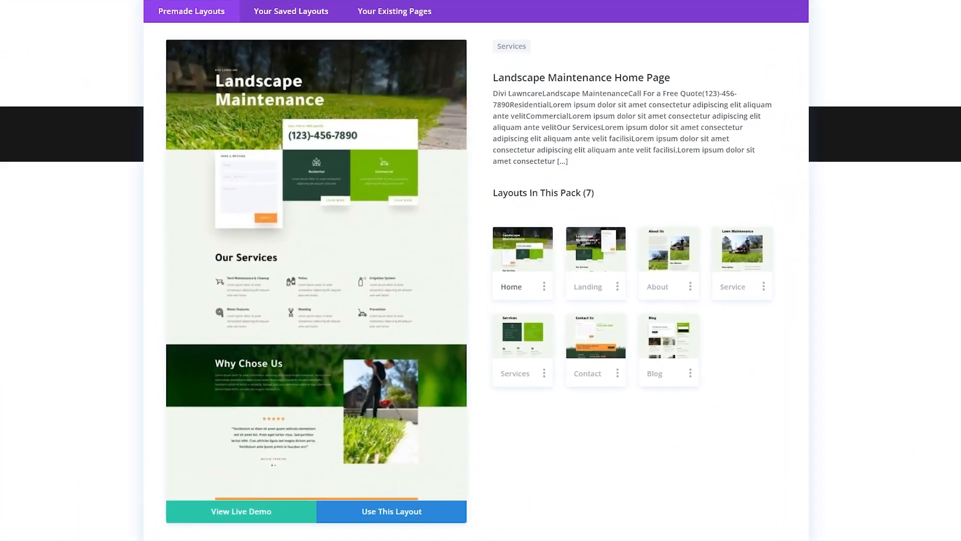
Preview the Landscape Maintenance Landing, About and Service page layouts in turn
scroll("down", 3)
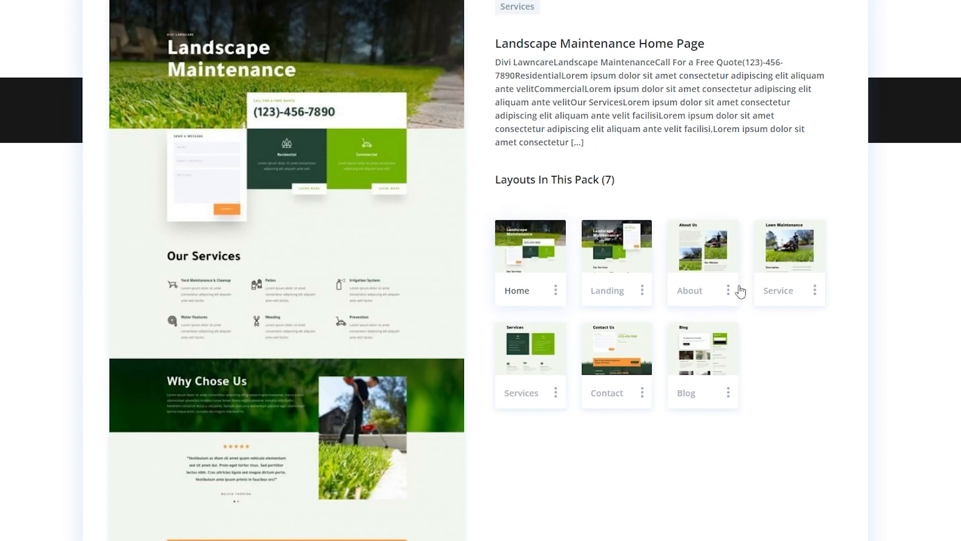
left_click(702, 246)
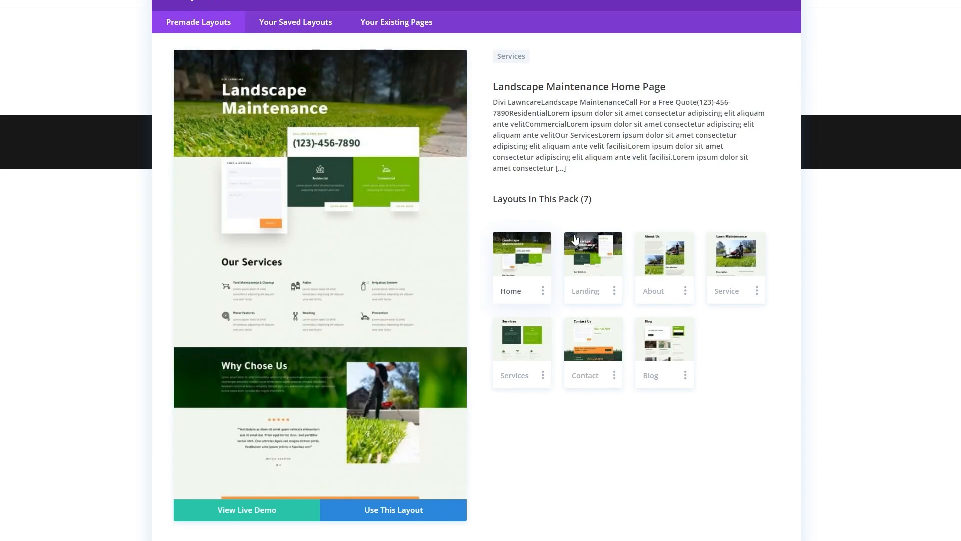
left_click(592, 255)
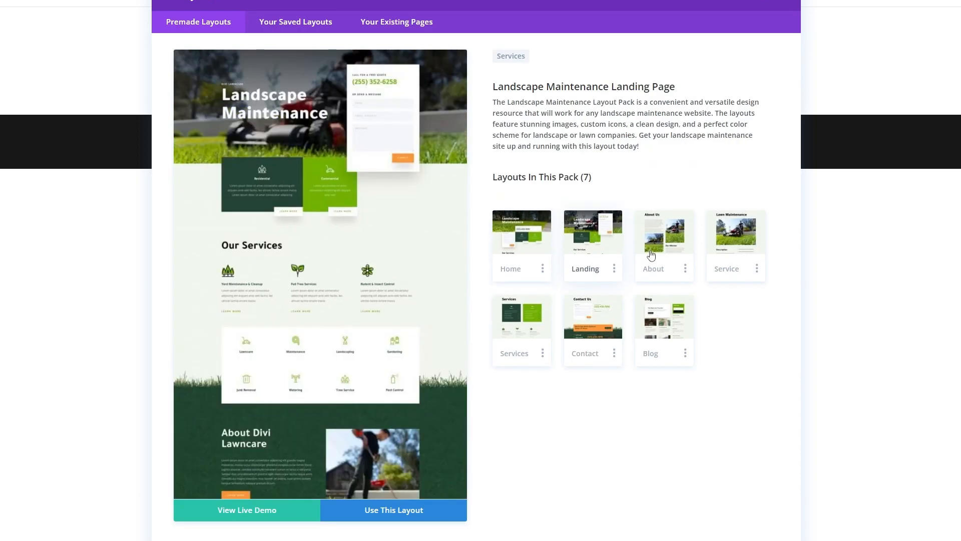
left_click(664, 232)
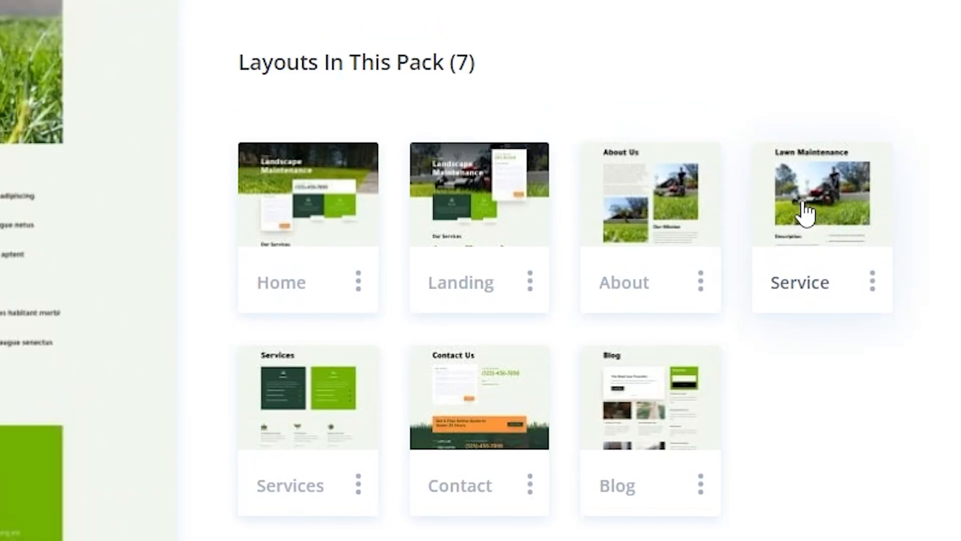
left_click(822, 194)
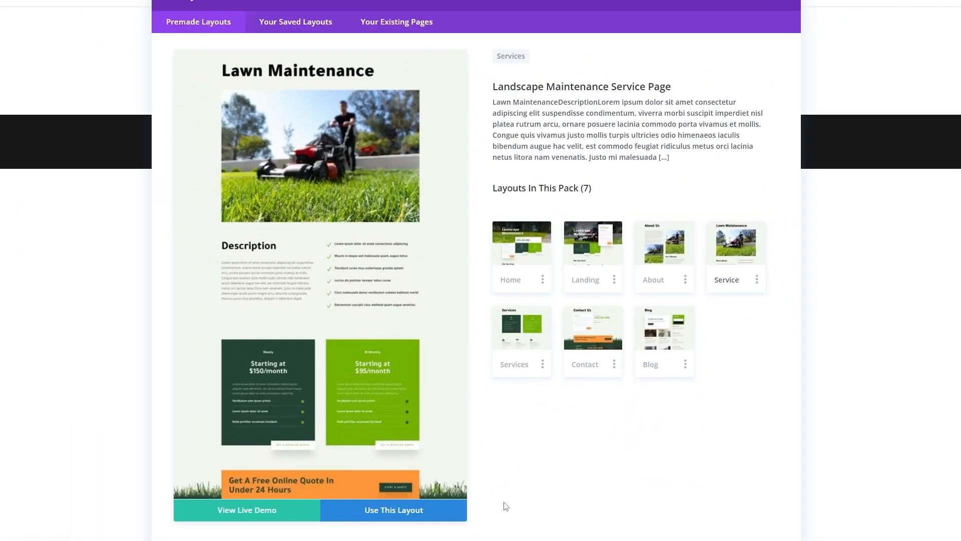
mouse_move(568, 451)
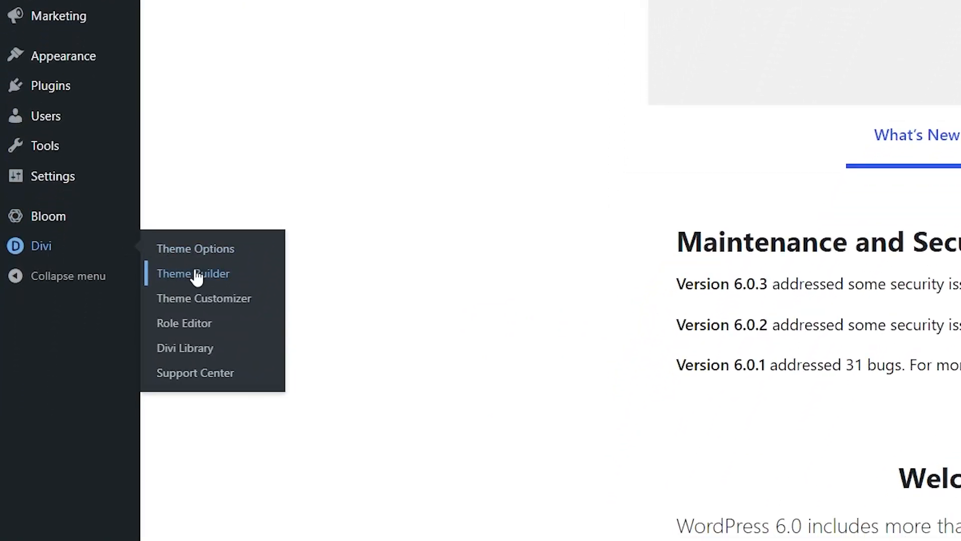
Go to Divi > Theme Builder from the WordPress dashboard sidebar
left_click(193, 273)
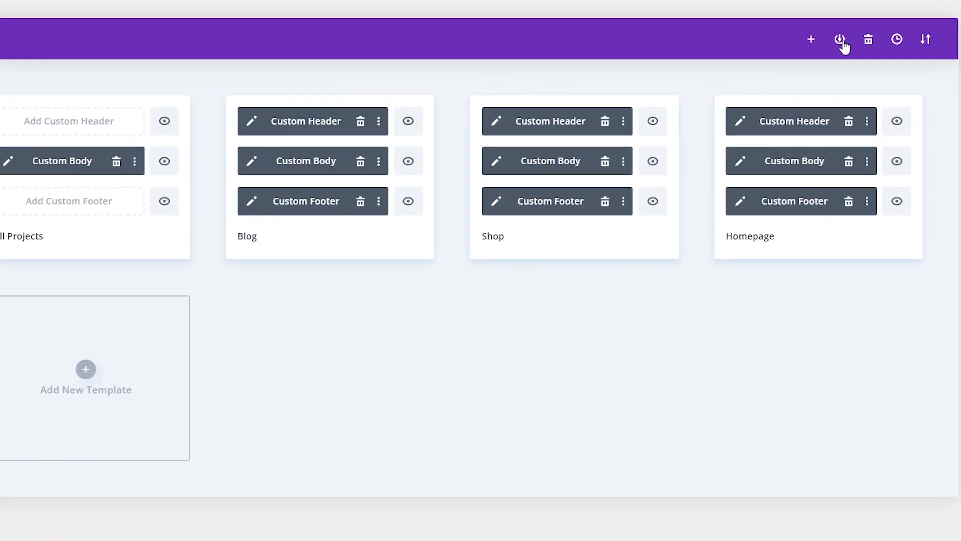
Save the current templates to the Divi Library as 'Test Template Set'
left_click(842, 38)
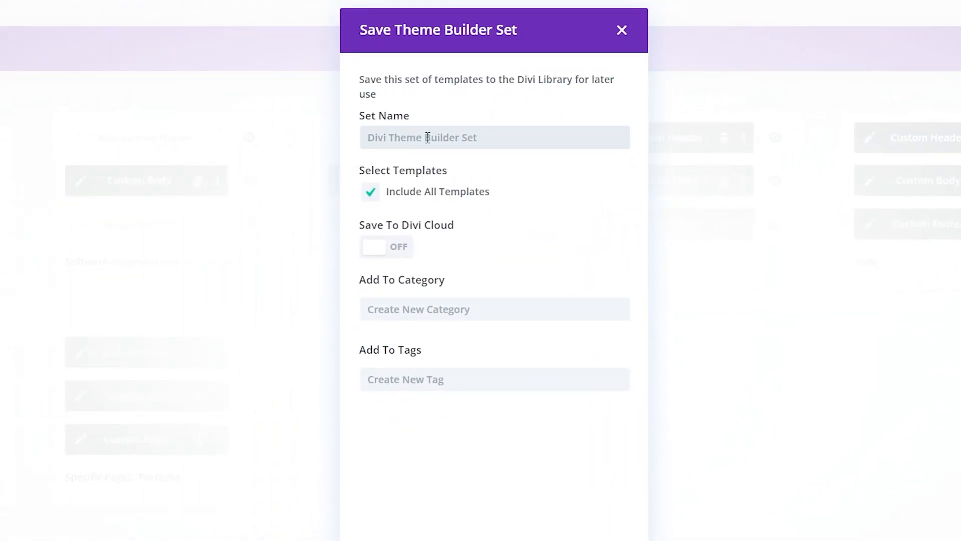
type("Test Template Set")
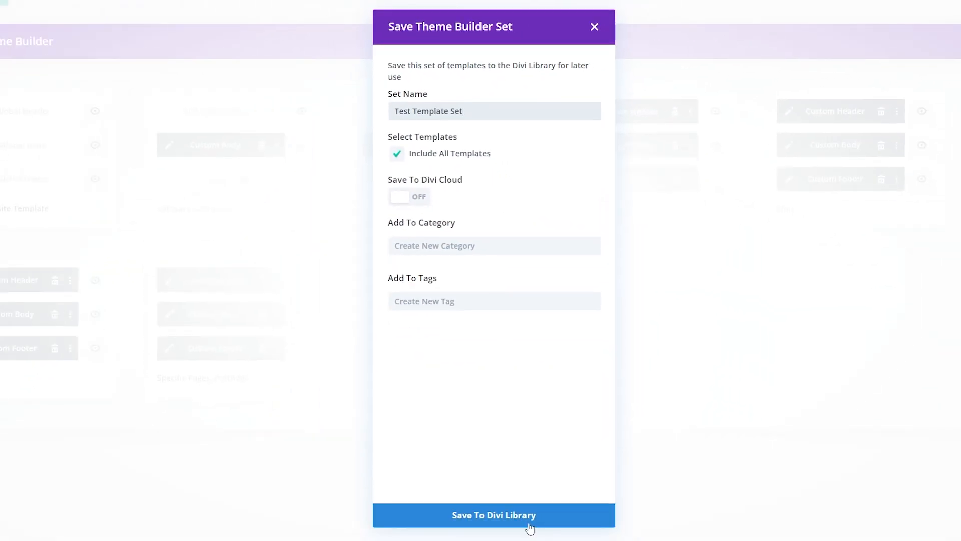
left_click(493, 515)
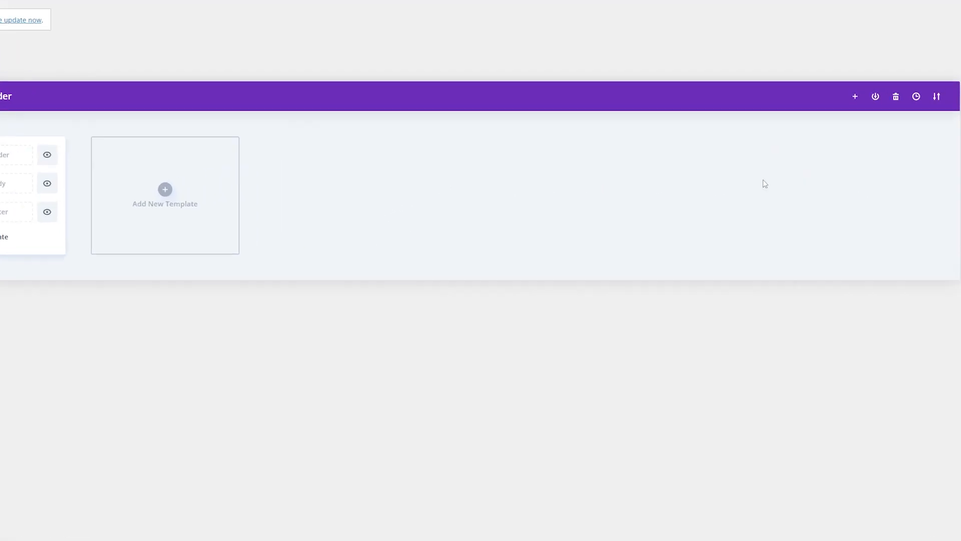
Import 'Test Template Set' from the library, overriding the default template and assignments
left_click(855, 96)
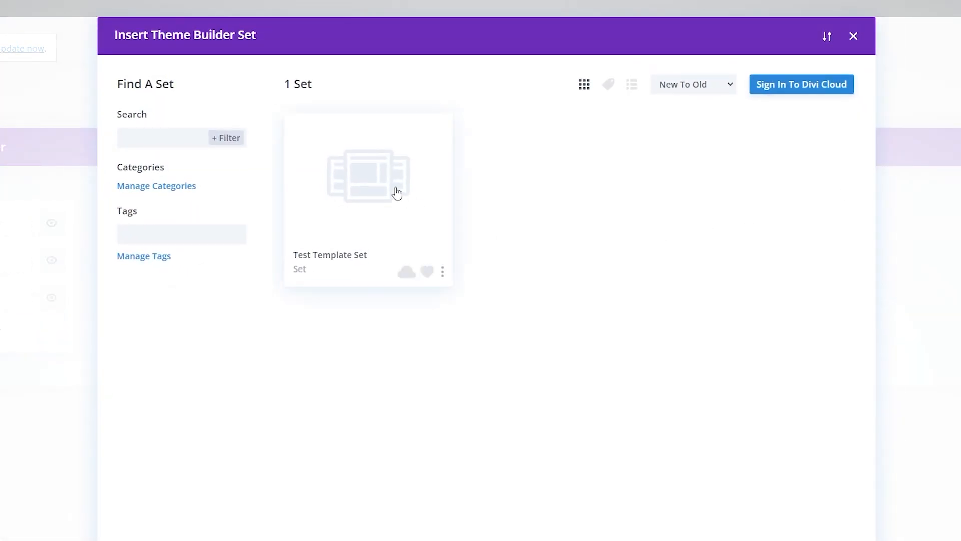
left_click(368, 177)
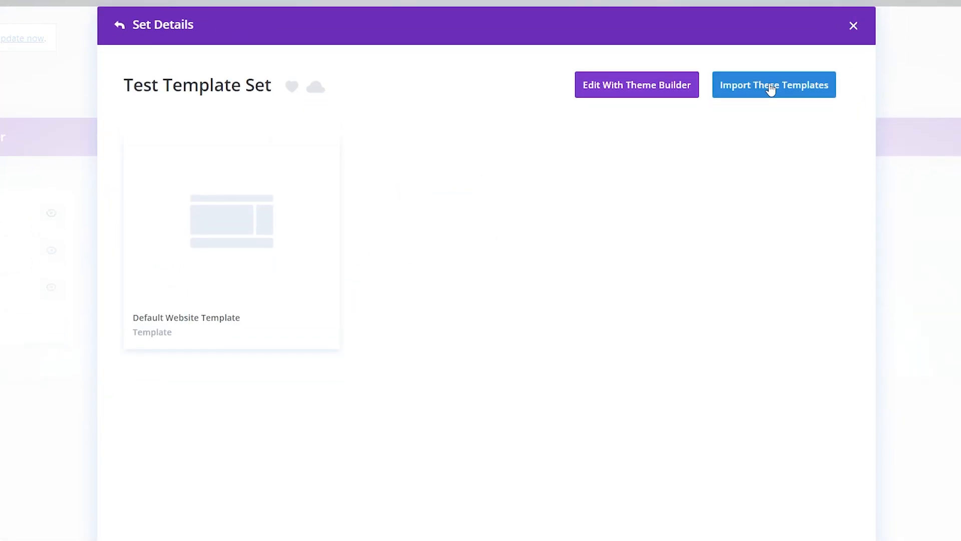
left_click(773, 84)
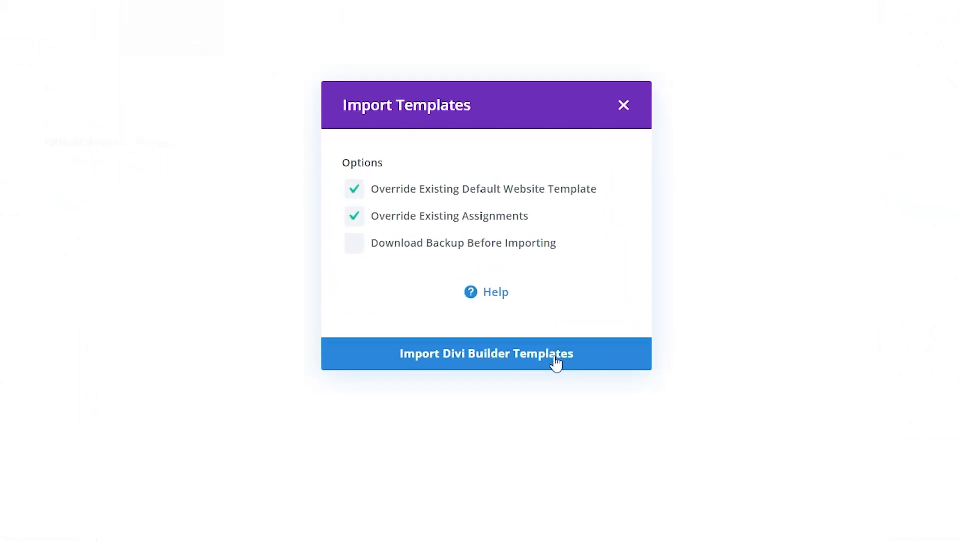
left_click(486, 353)
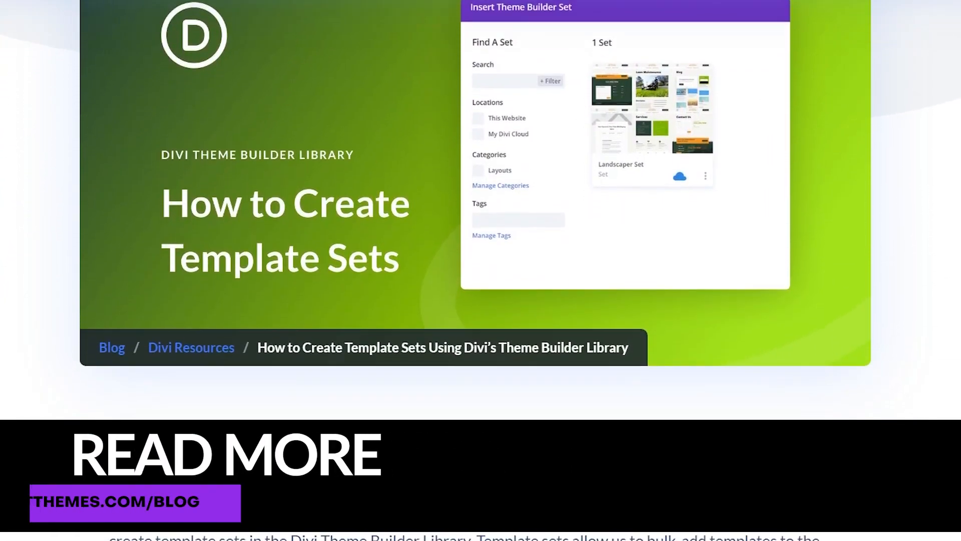
scroll("down", 3)
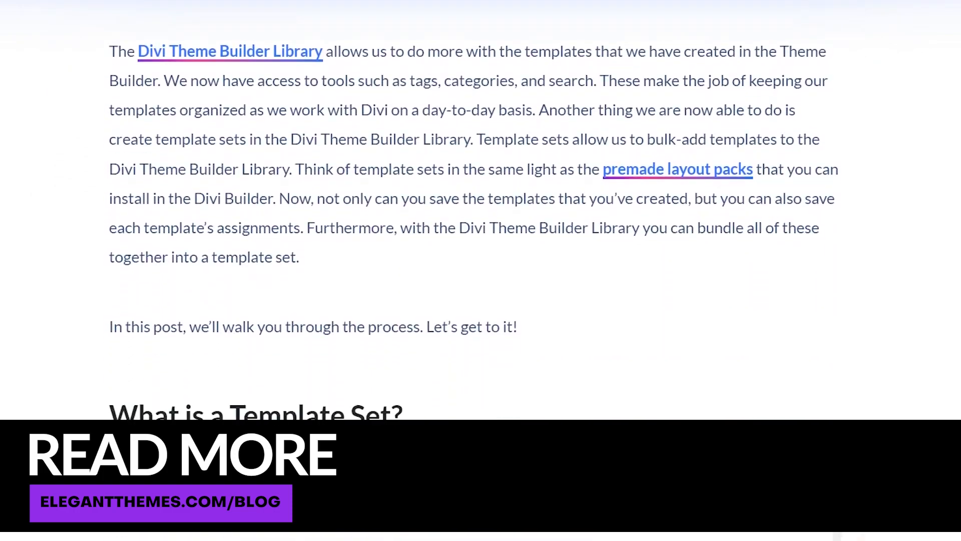
scroll("down", 3)
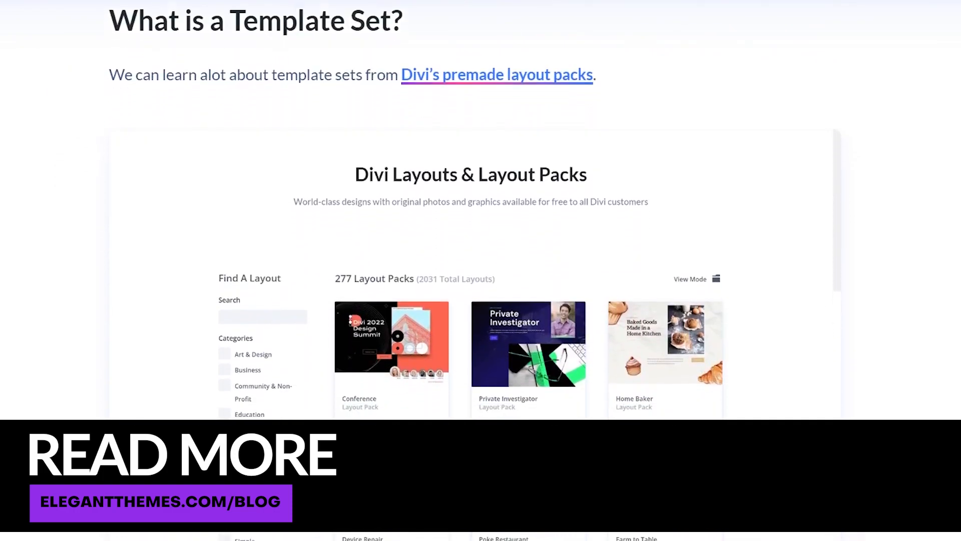
scroll("down", 3)
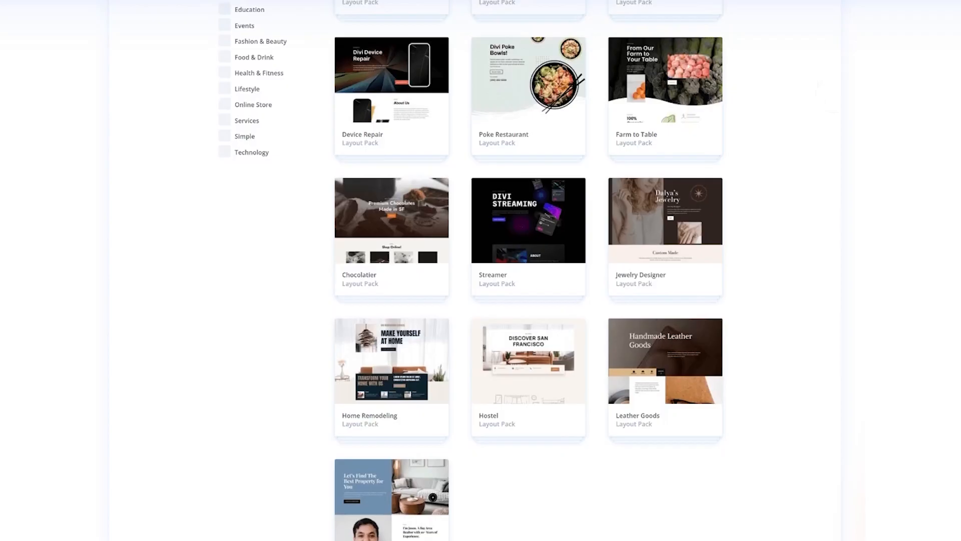